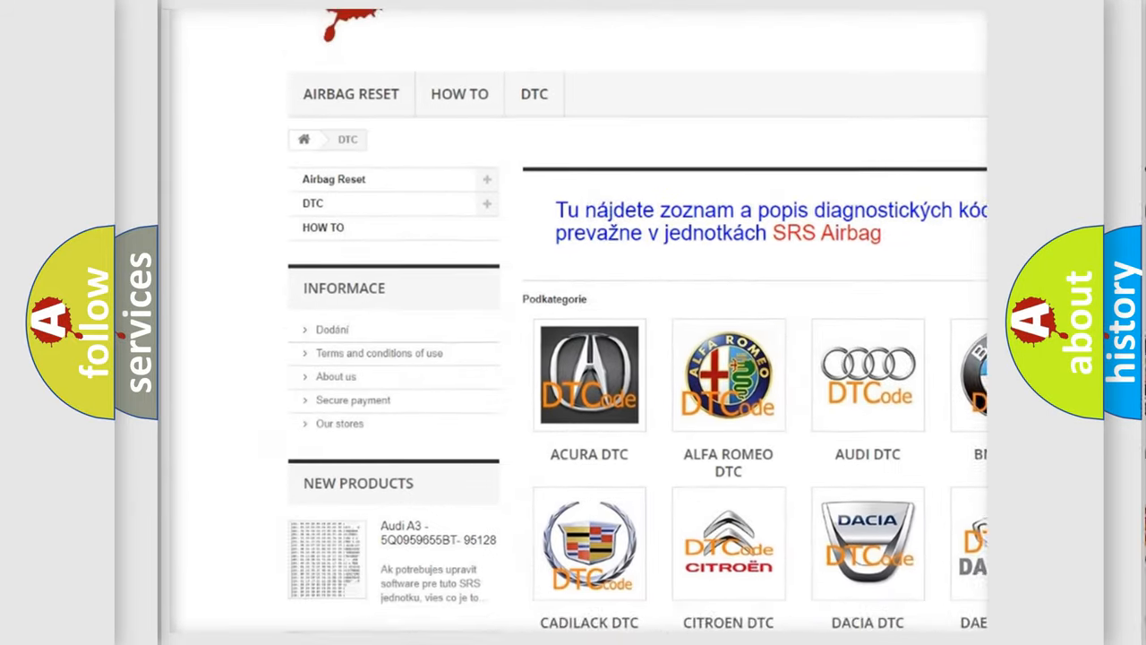
scroll("down", 3)
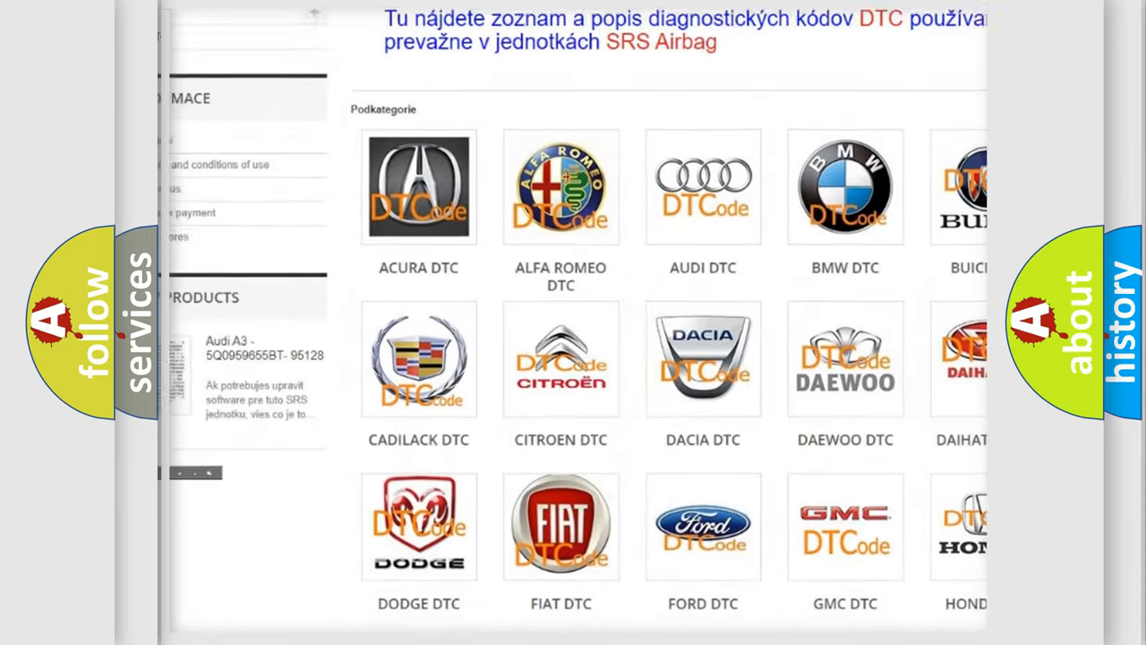
scroll("down", 3)
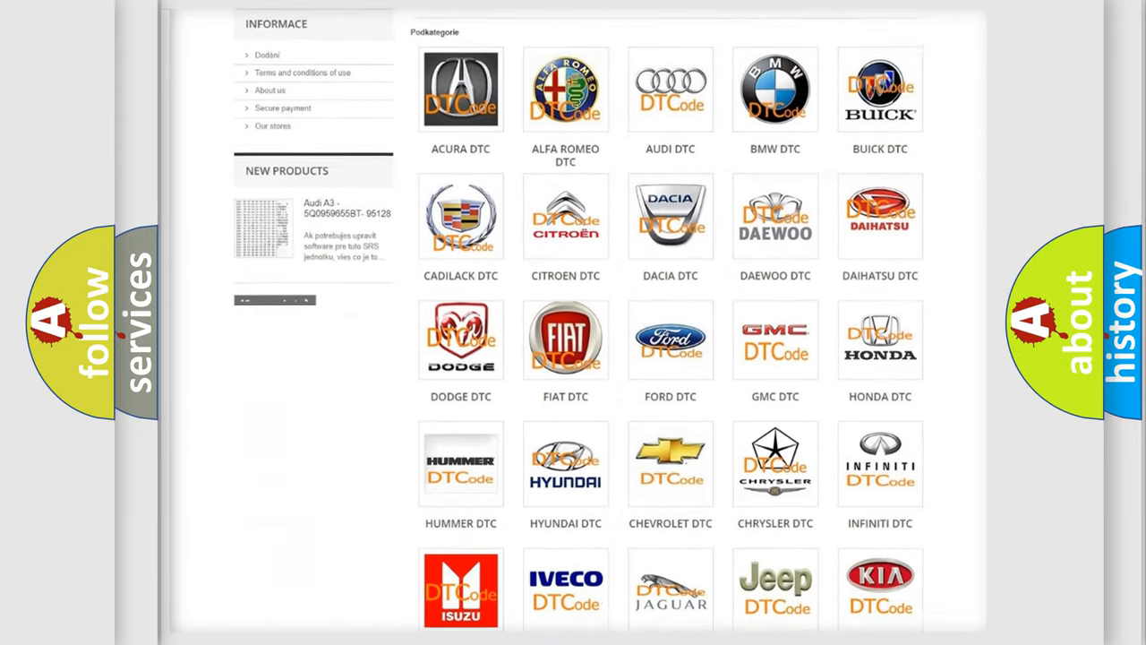
scroll("down", 3)
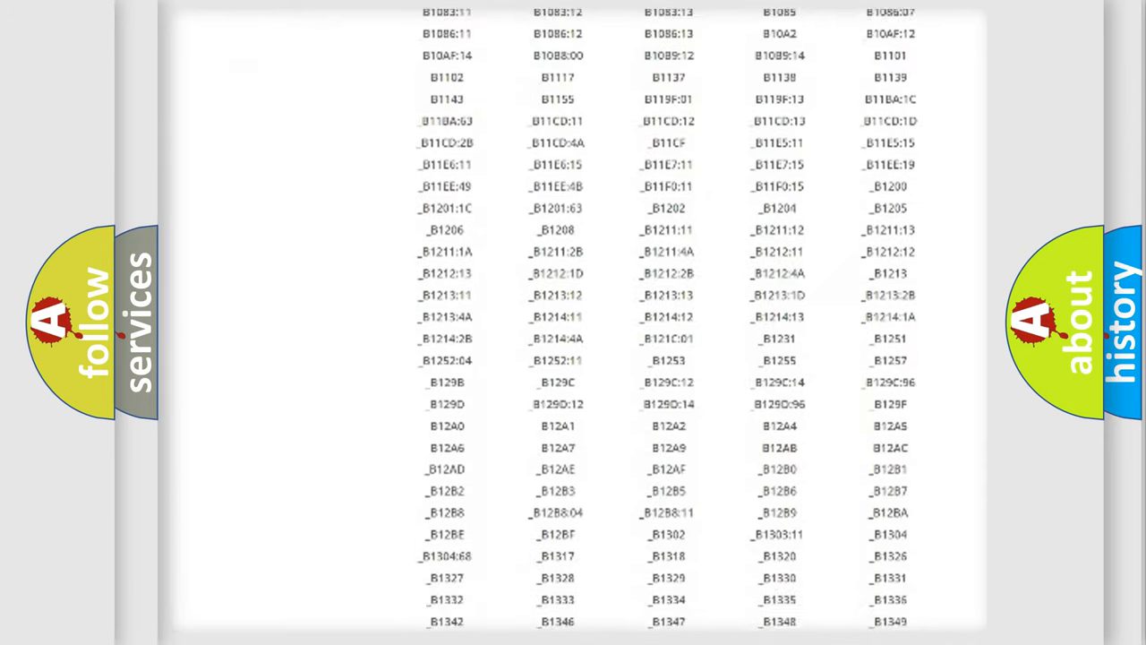
scroll("down", 3)
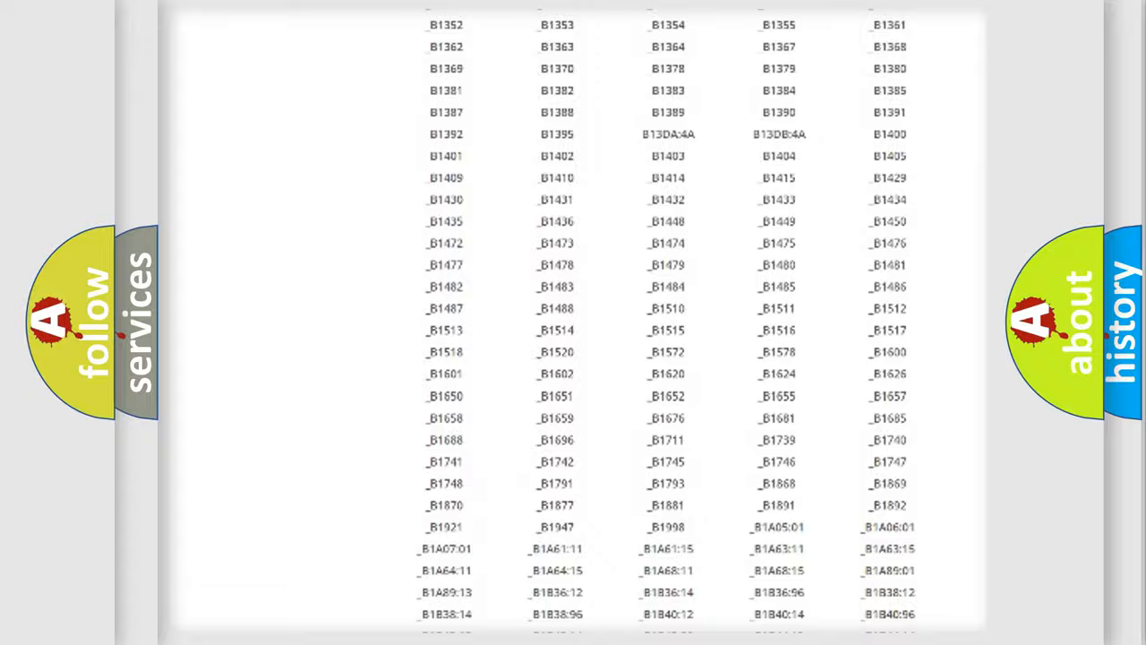